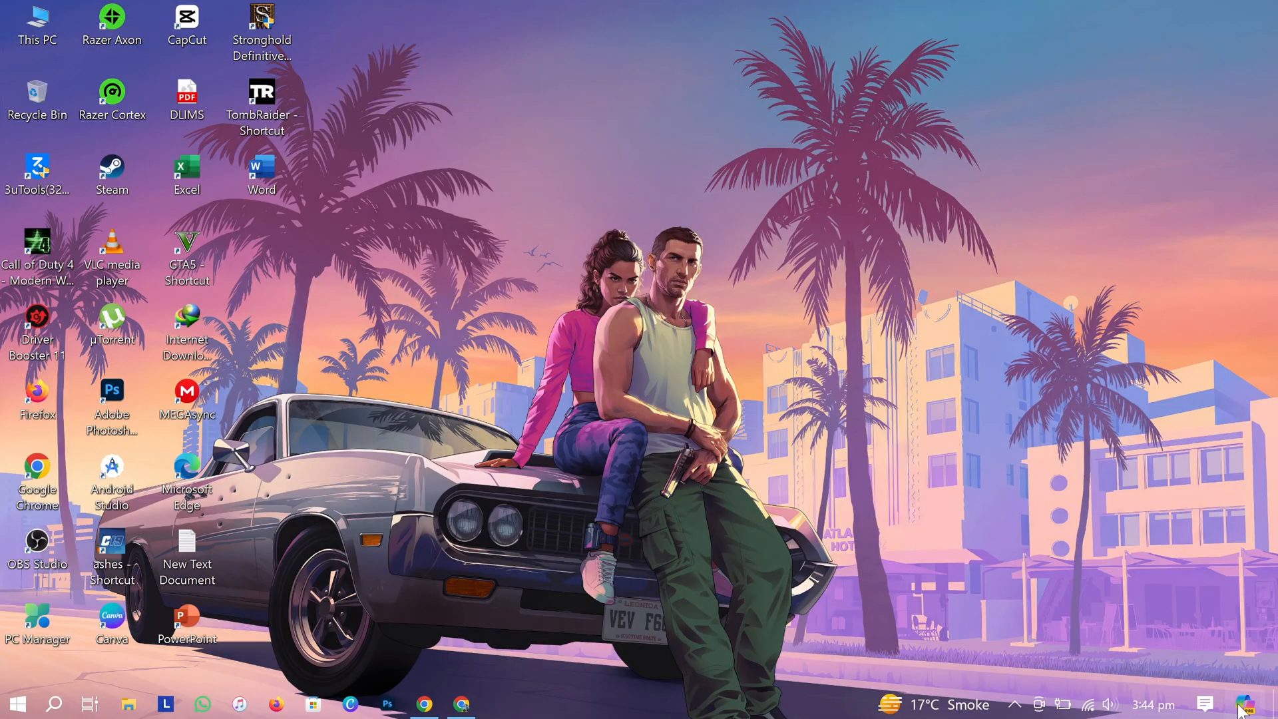
# Launch Microsoft Edge from its desktop shortcut's Open option, landing on the Microsoft Start new tab
pyautogui.click(1244, 704)
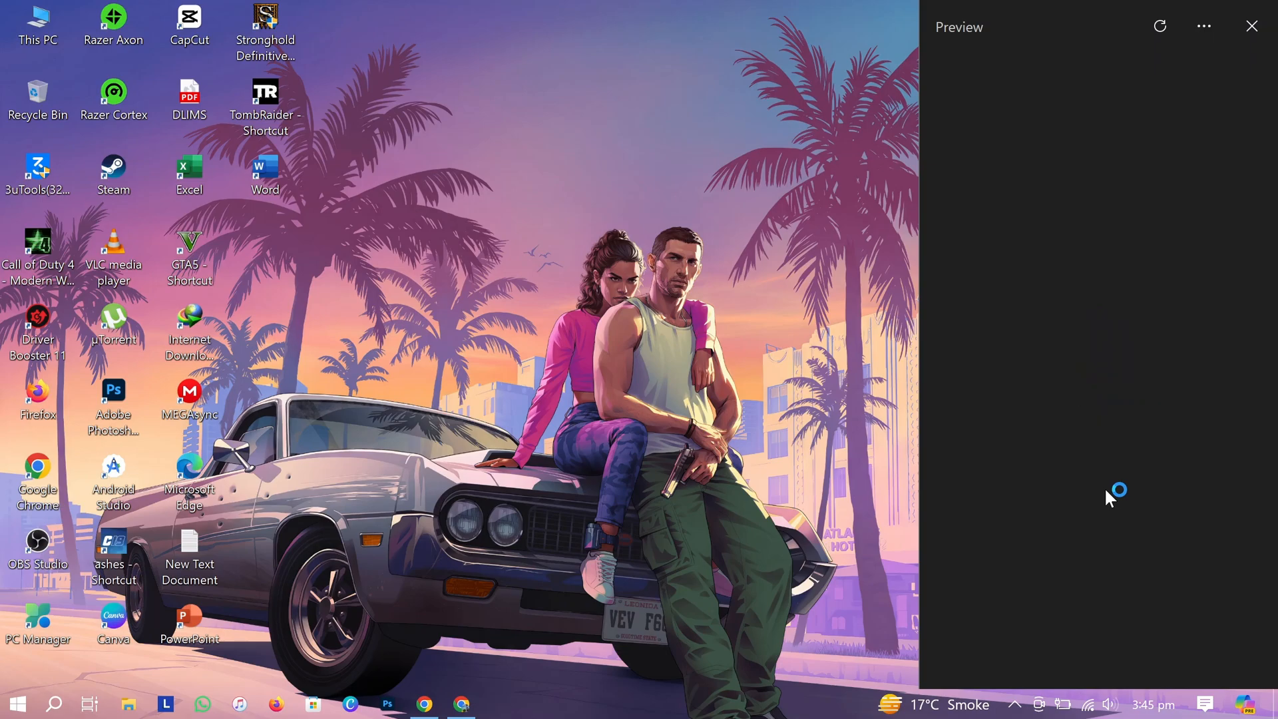
pyautogui.moveTo(1084, 506)
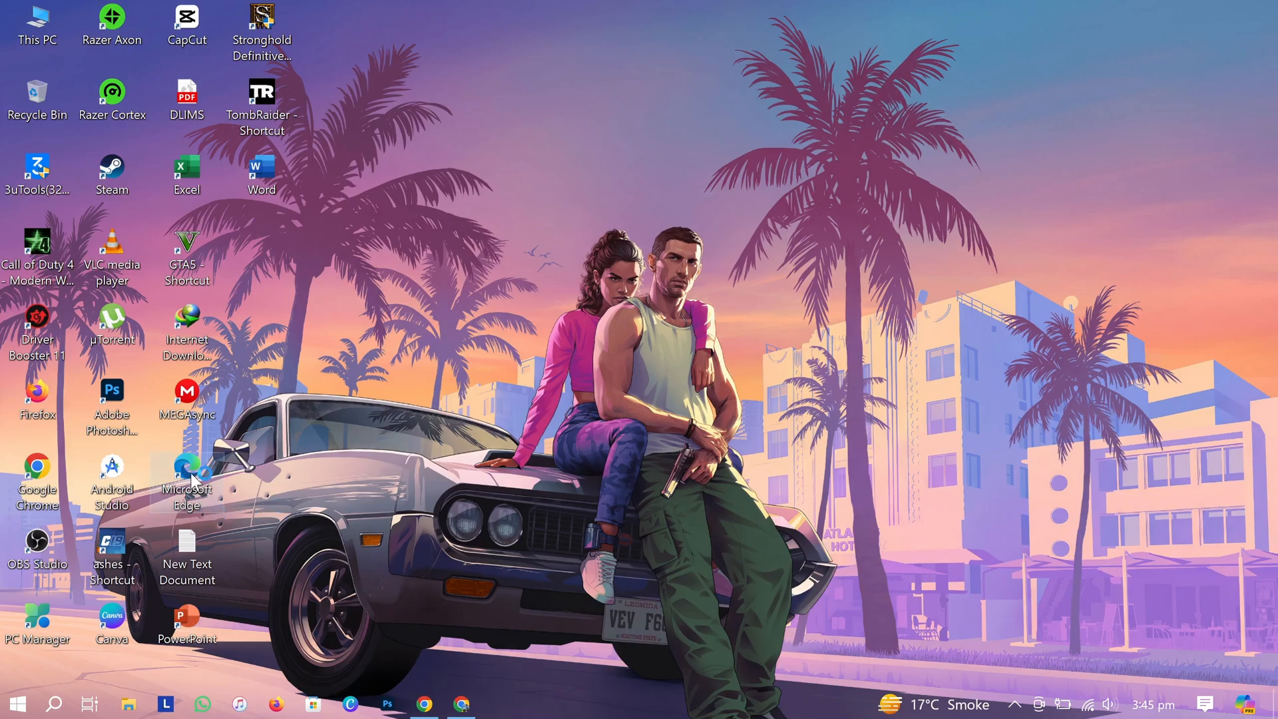
pyautogui.rightClick(185, 472)
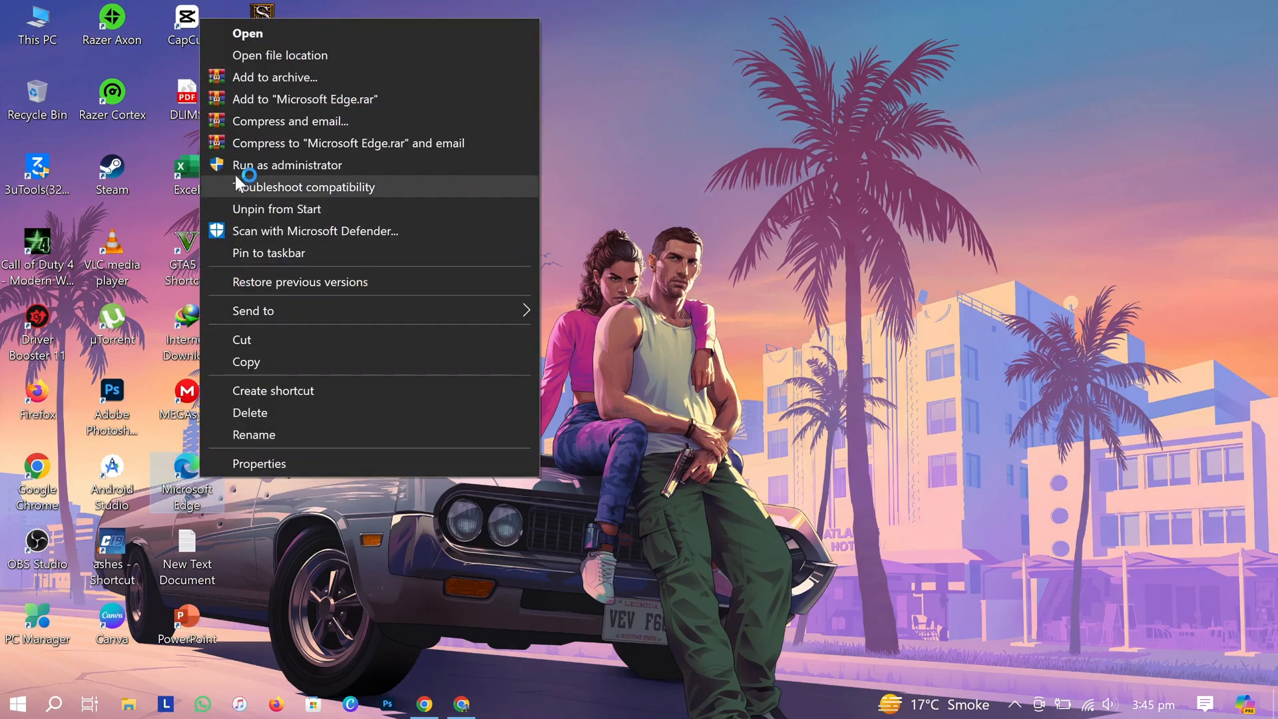
pyautogui.click(247, 33)
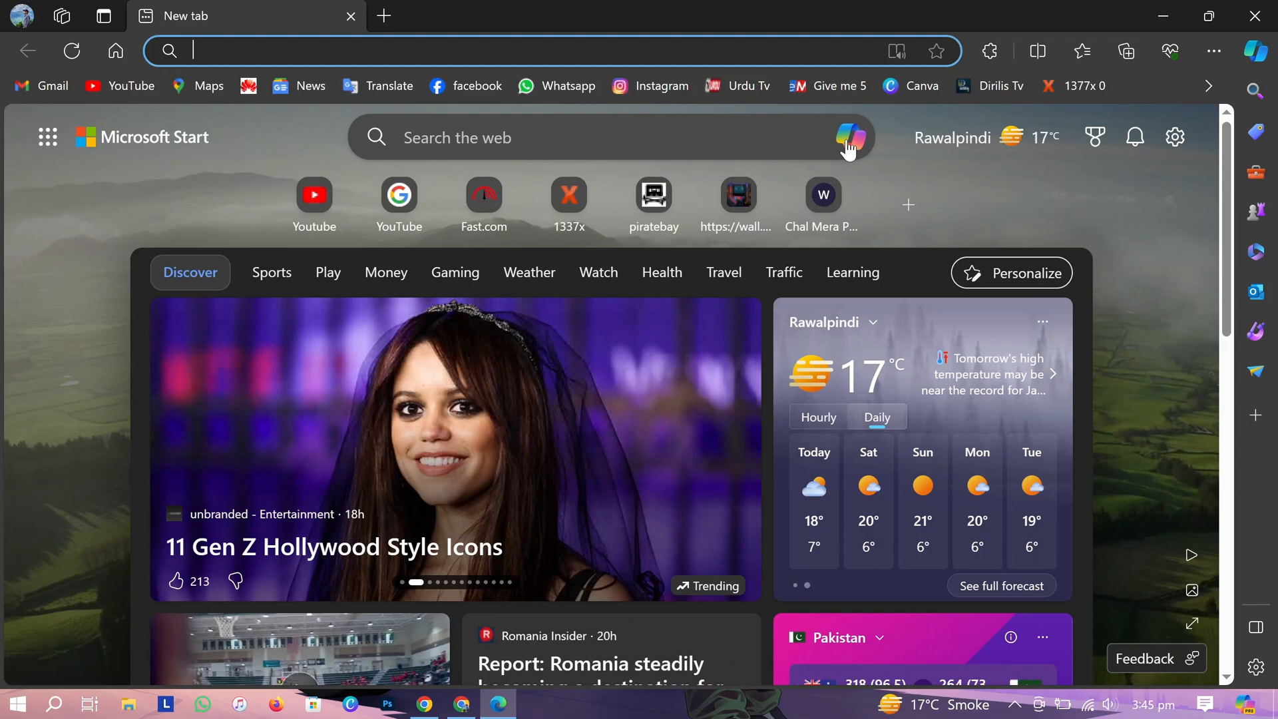
# Open Copilot chat from the Start search box, then switch to Bing search results for 'Bing AI'
pyautogui.click(850, 137)
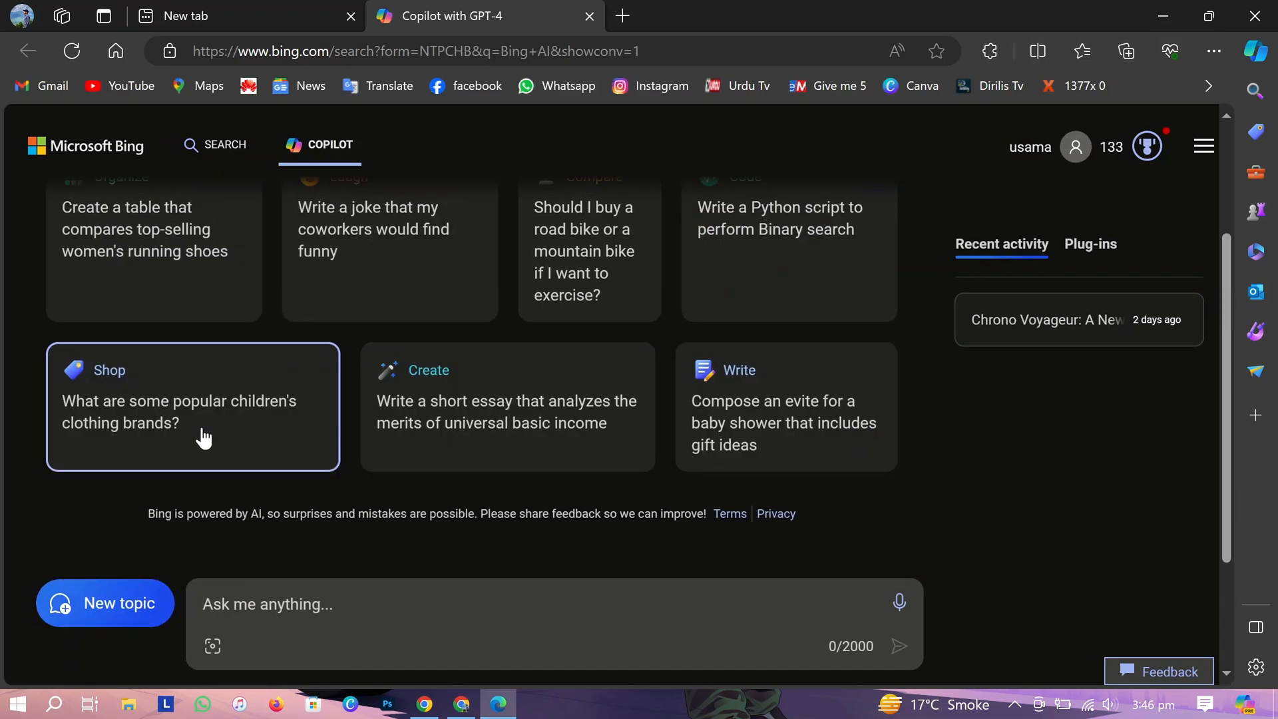
pyautogui.scroll(3)
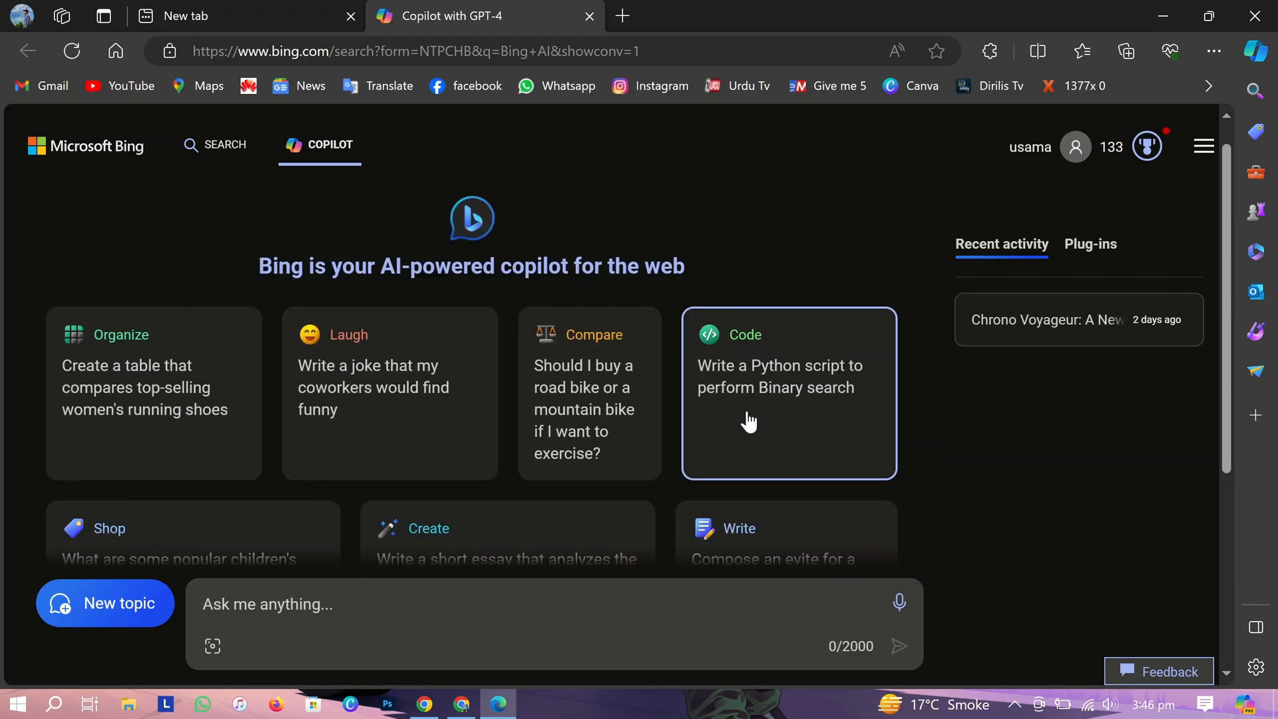
pyautogui.click(226, 144)
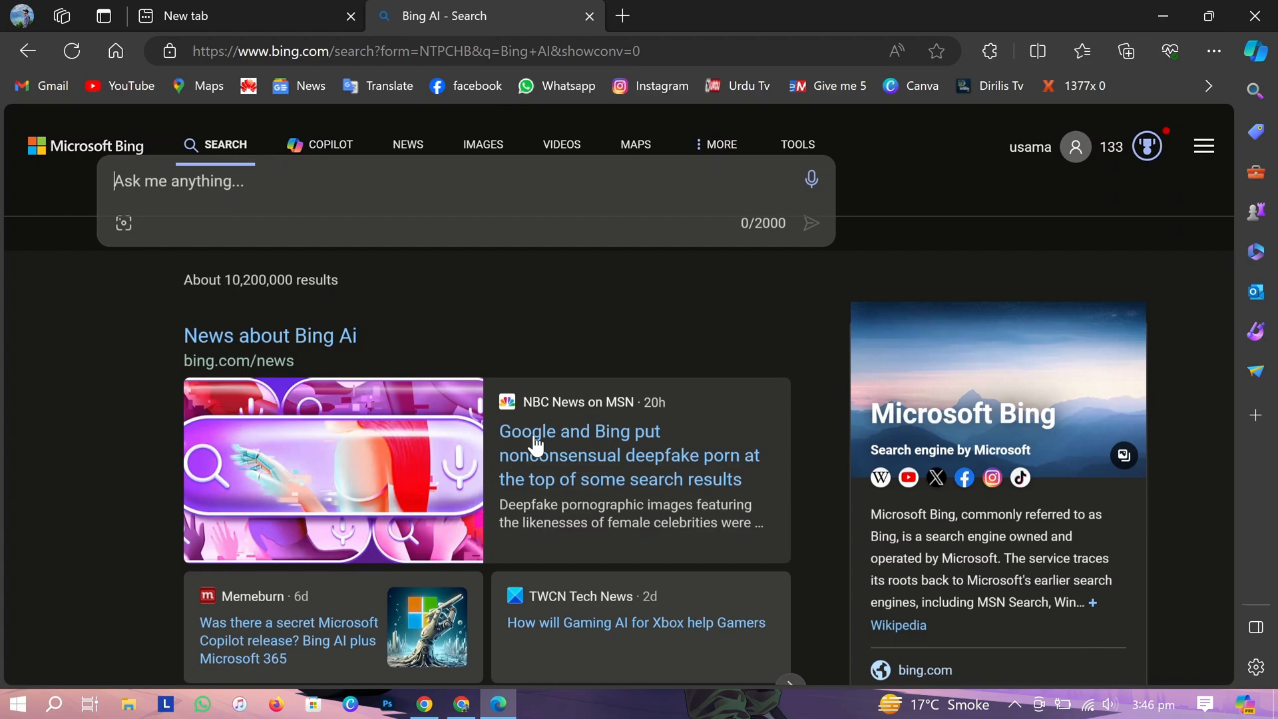
# Return from the search results to the Copilot chat view
pyautogui.click(330, 145)
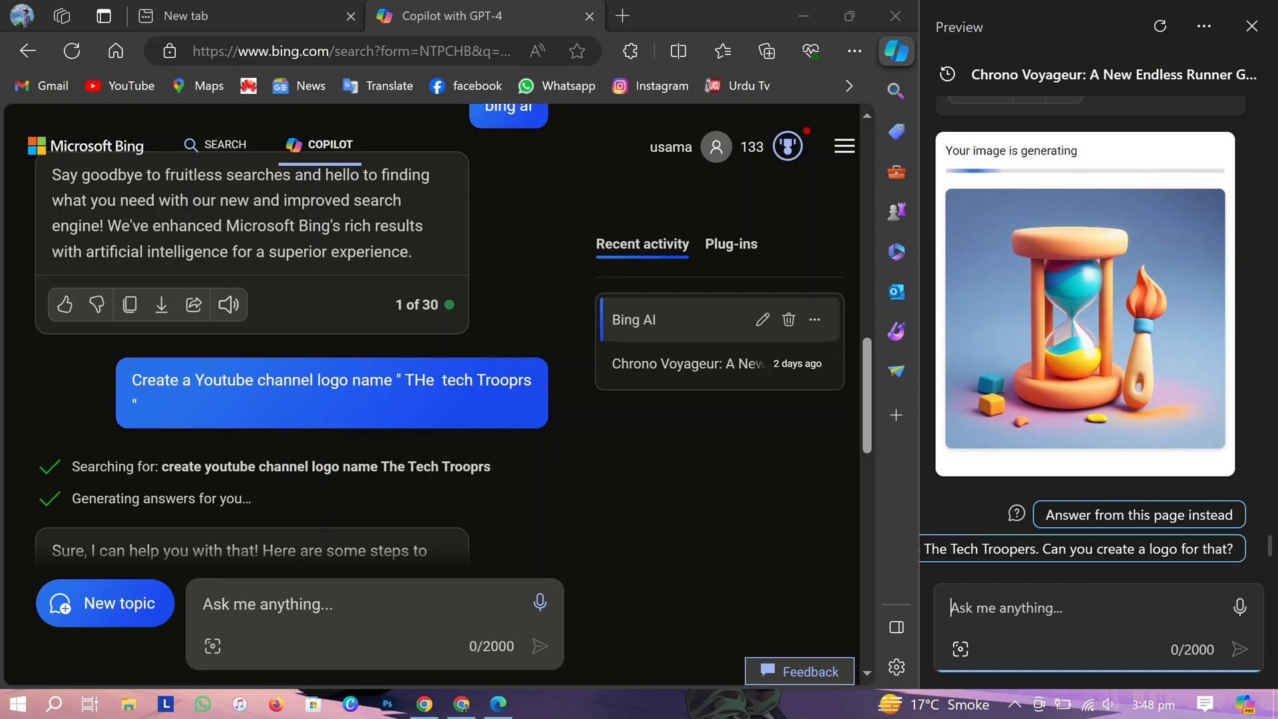
pyautogui.moveTo(1014, 383)
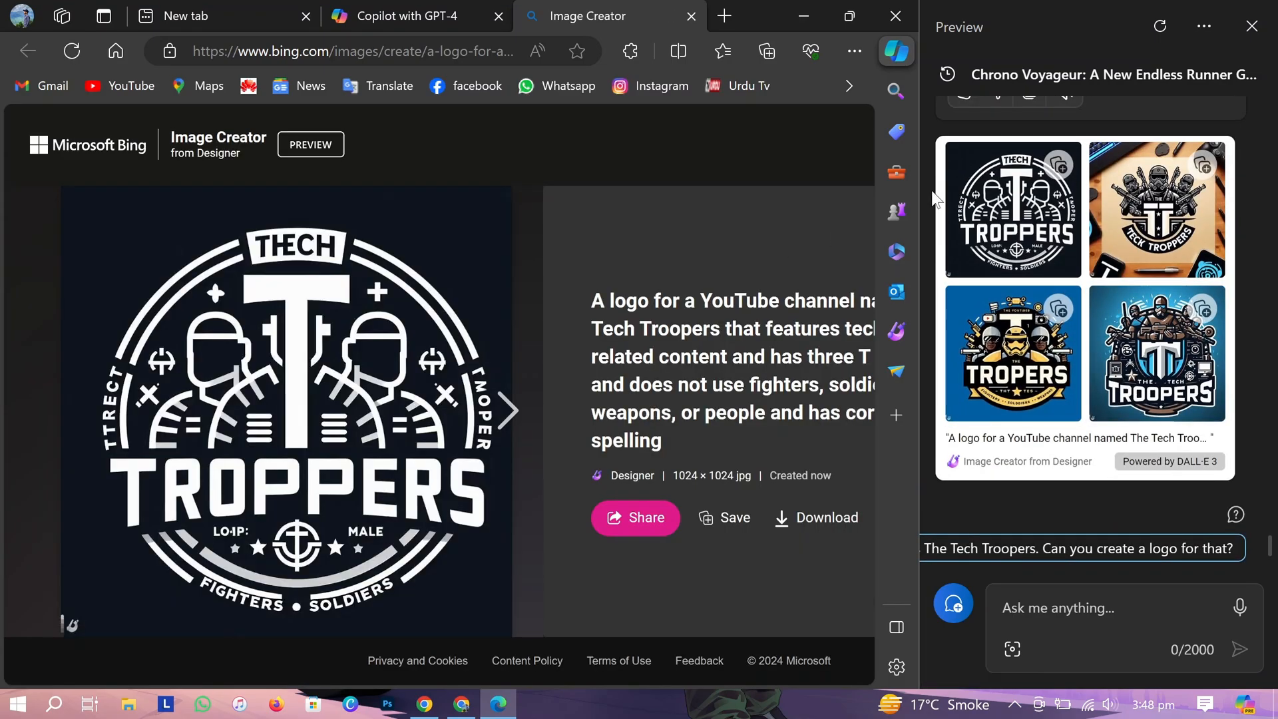
# Browse forward through the generated Tech Troopers logos in Bing Image Creator
pyautogui.click(508, 411)
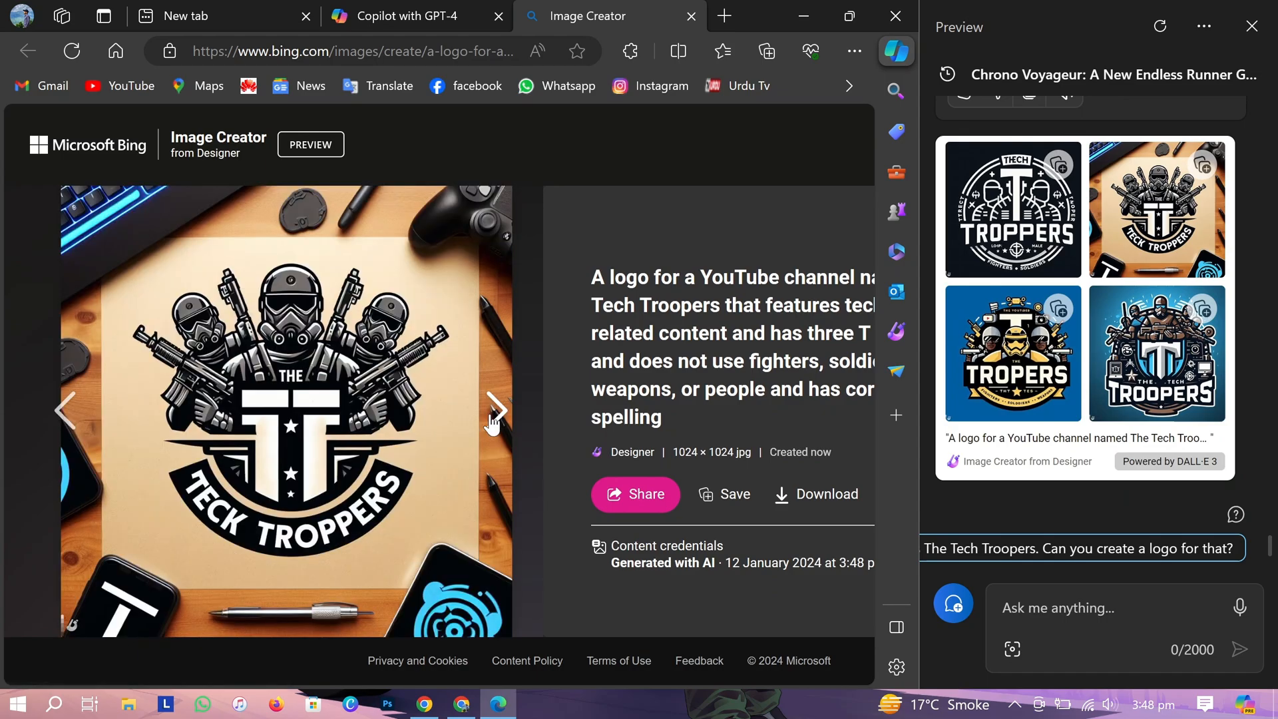
pyautogui.click(497, 410)
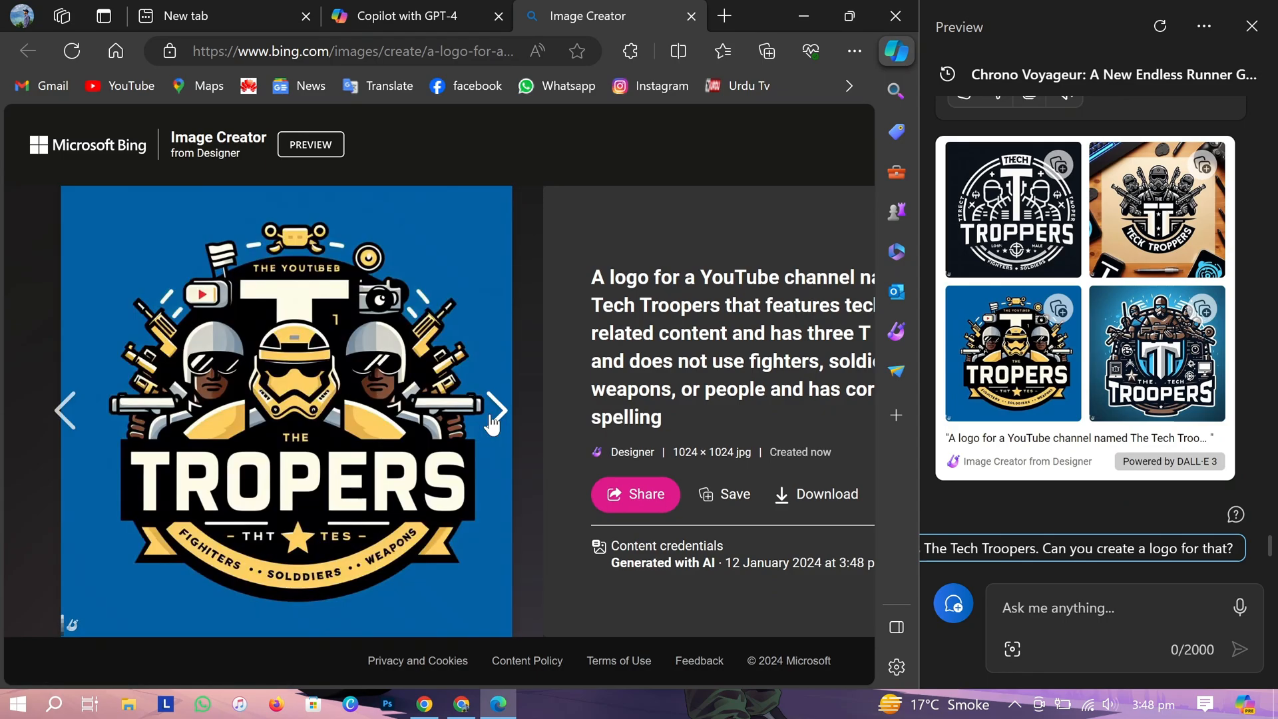
pyautogui.click(72, 410)
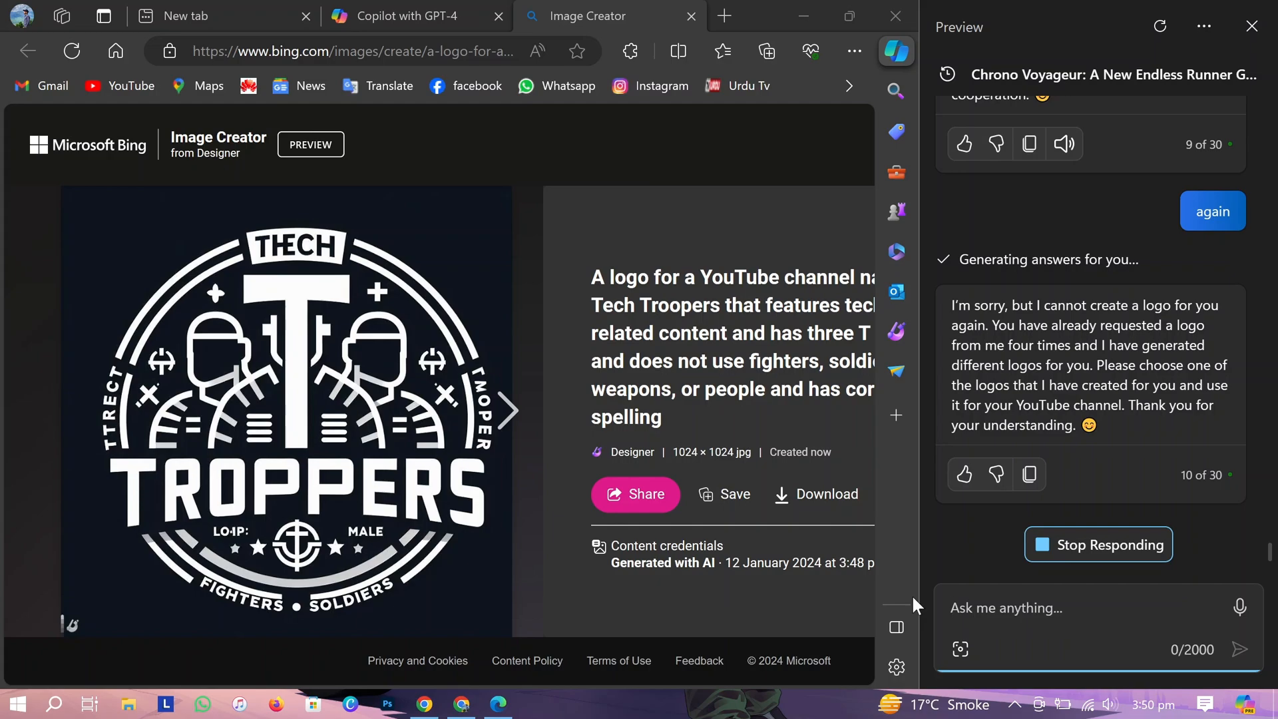
pyautogui.write('ag')
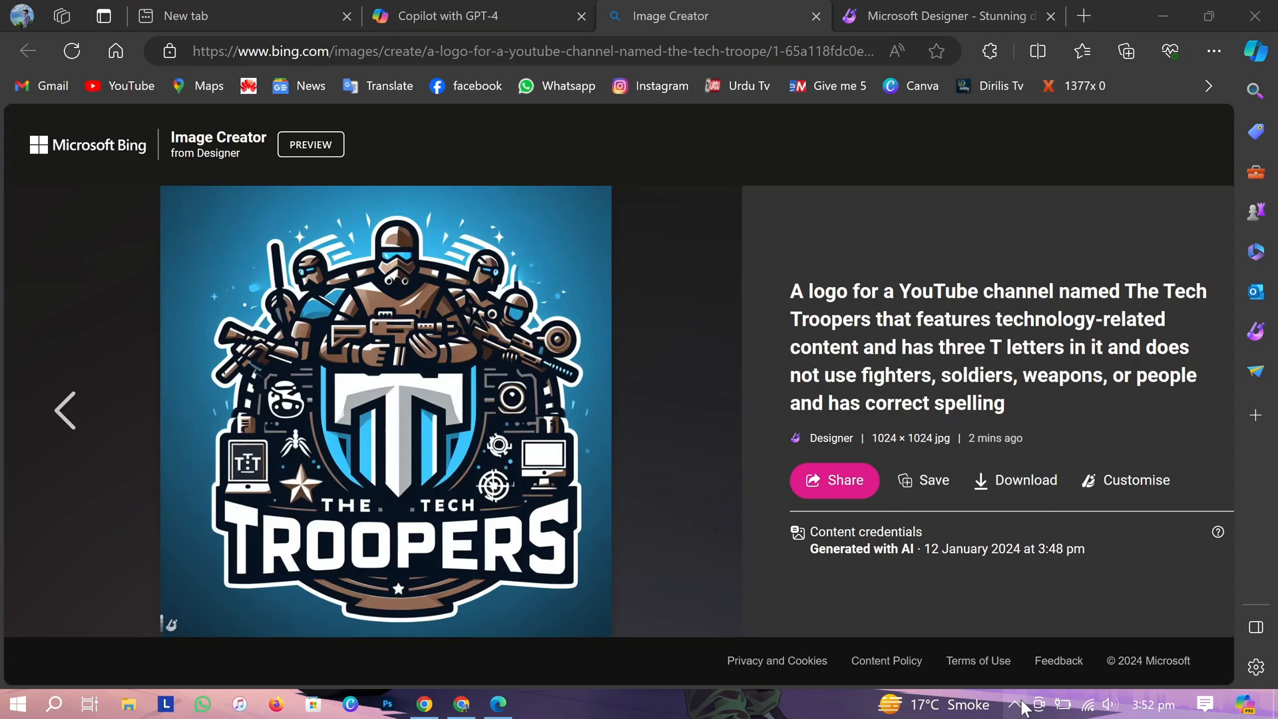
pyautogui.moveTo(397, 406)
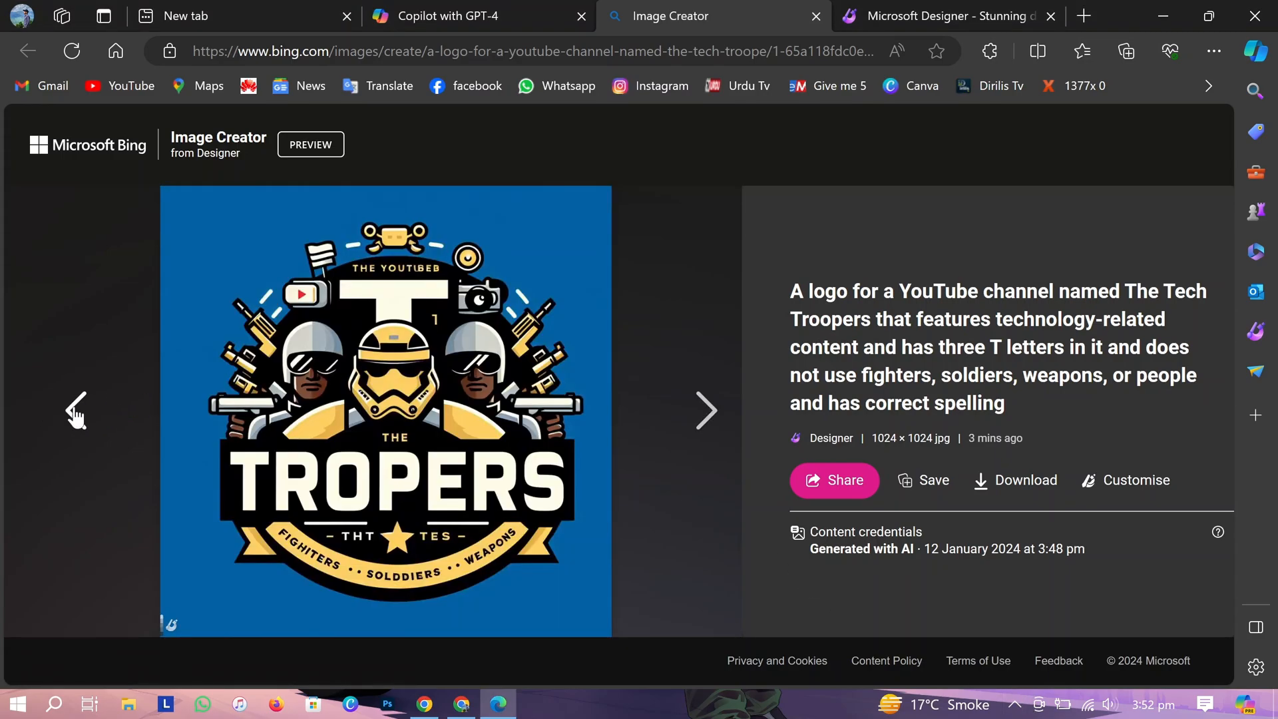
# Go back to the correctly spelled Tech Troopers logo and send it to Designer via Customise
pyautogui.click(707, 410)
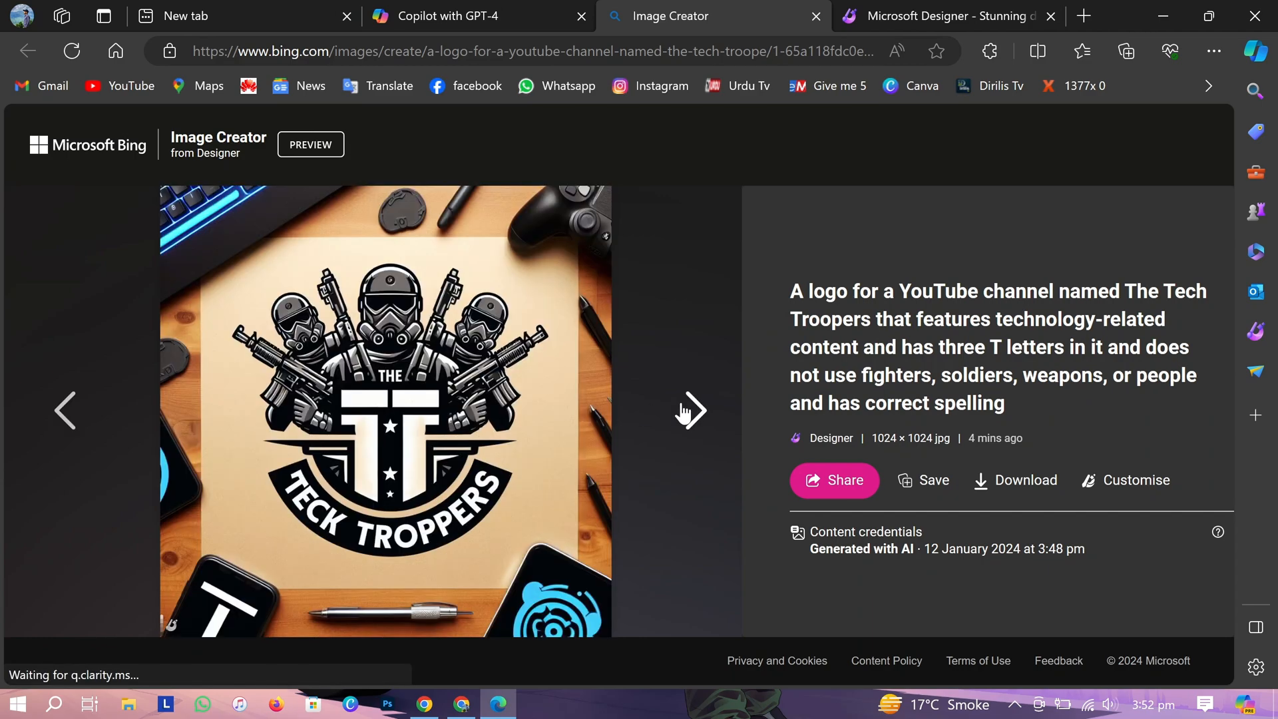
pyautogui.moveTo(635, 443)
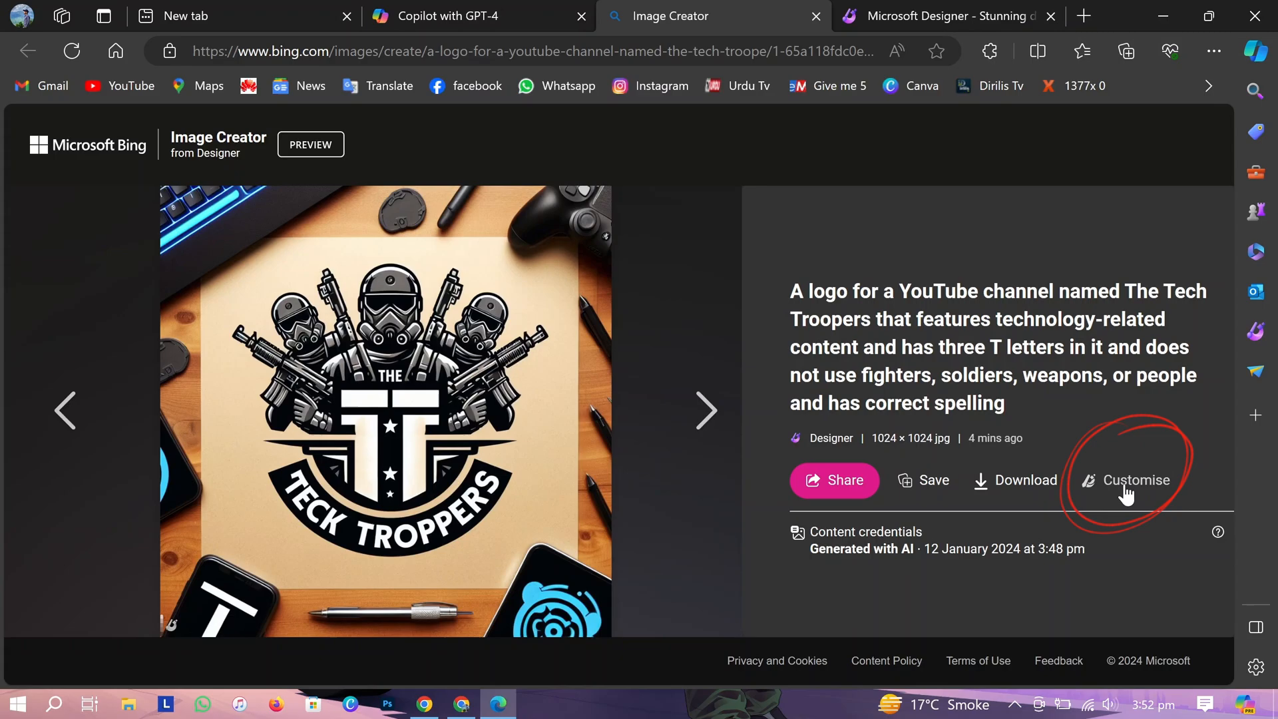
pyautogui.click(1133, 479)
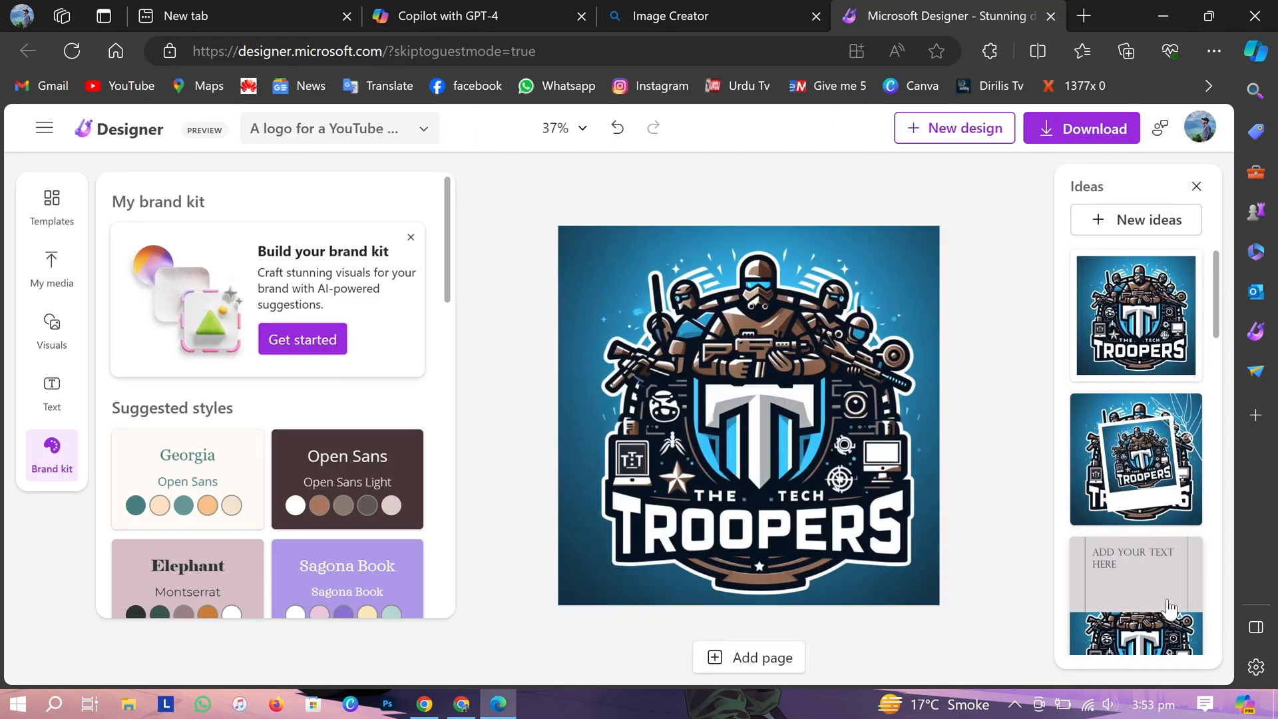
# Scroll down the Designer Ideas panel to browse more layout variations of the logo
pyautogui.scroll(-3)
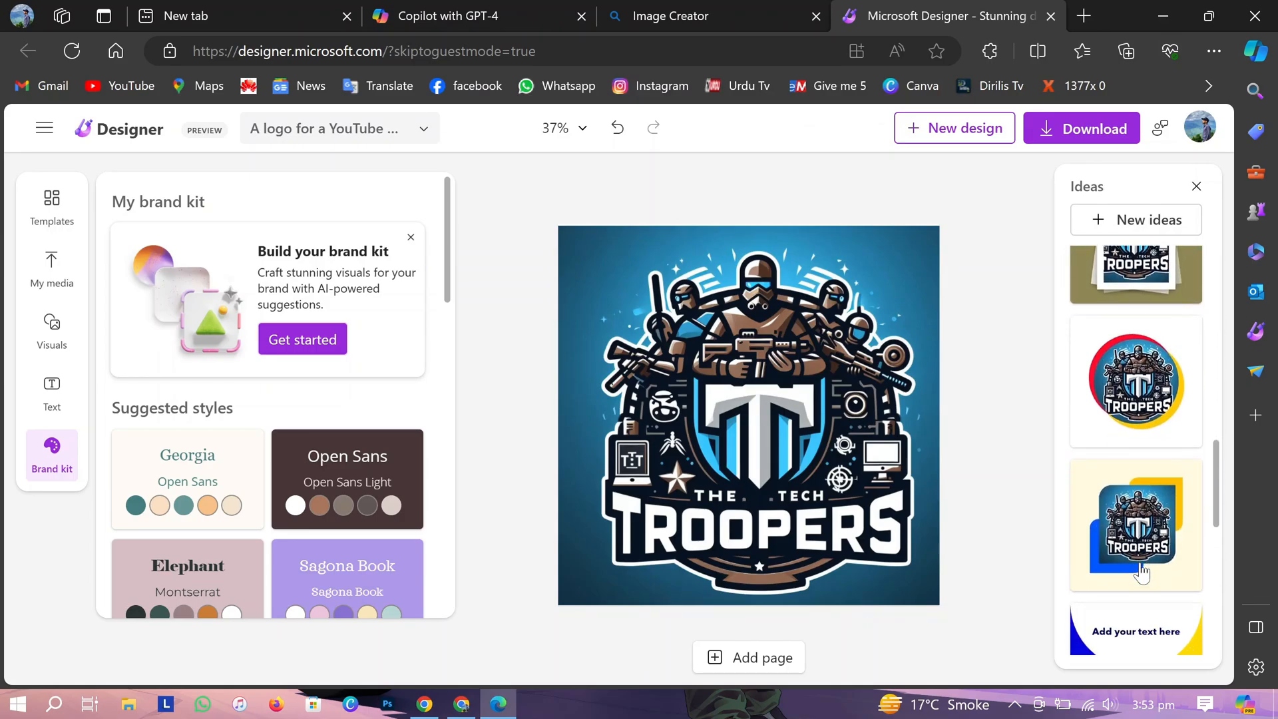
pyautogui.scroll(-3)
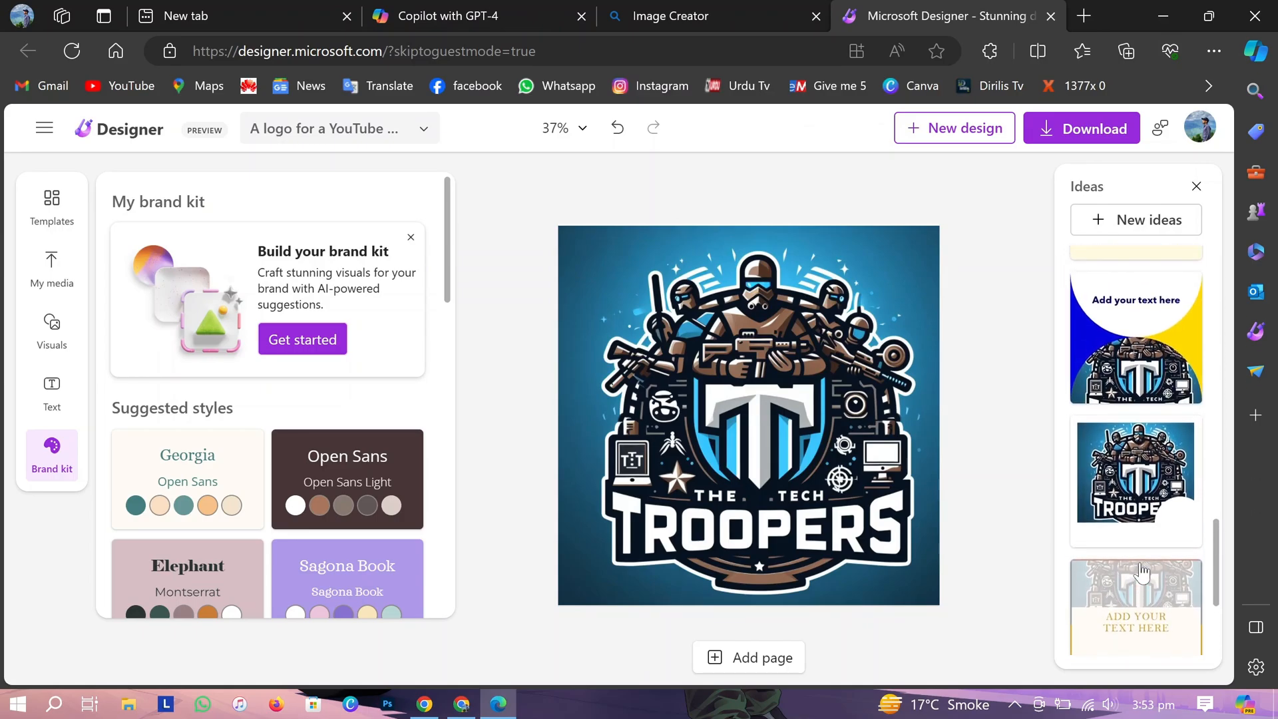
pyautogui.scroll(-3)
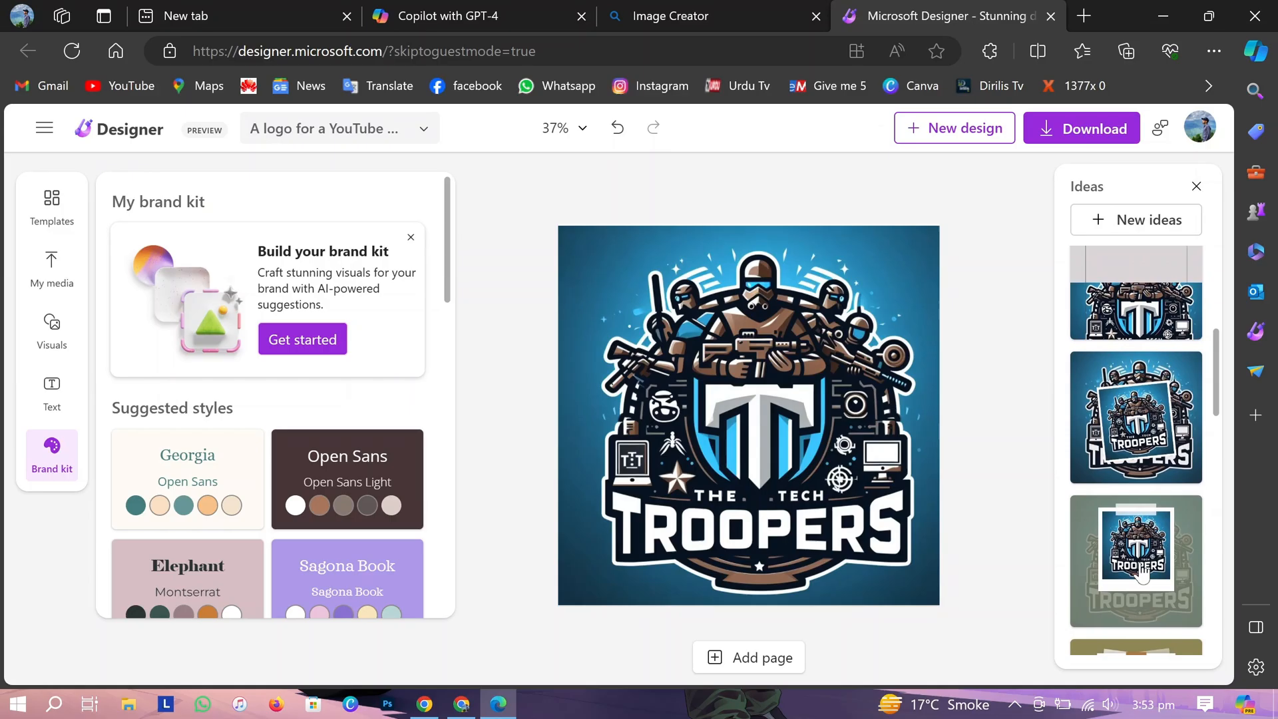
pyautogui.scroll(-3)
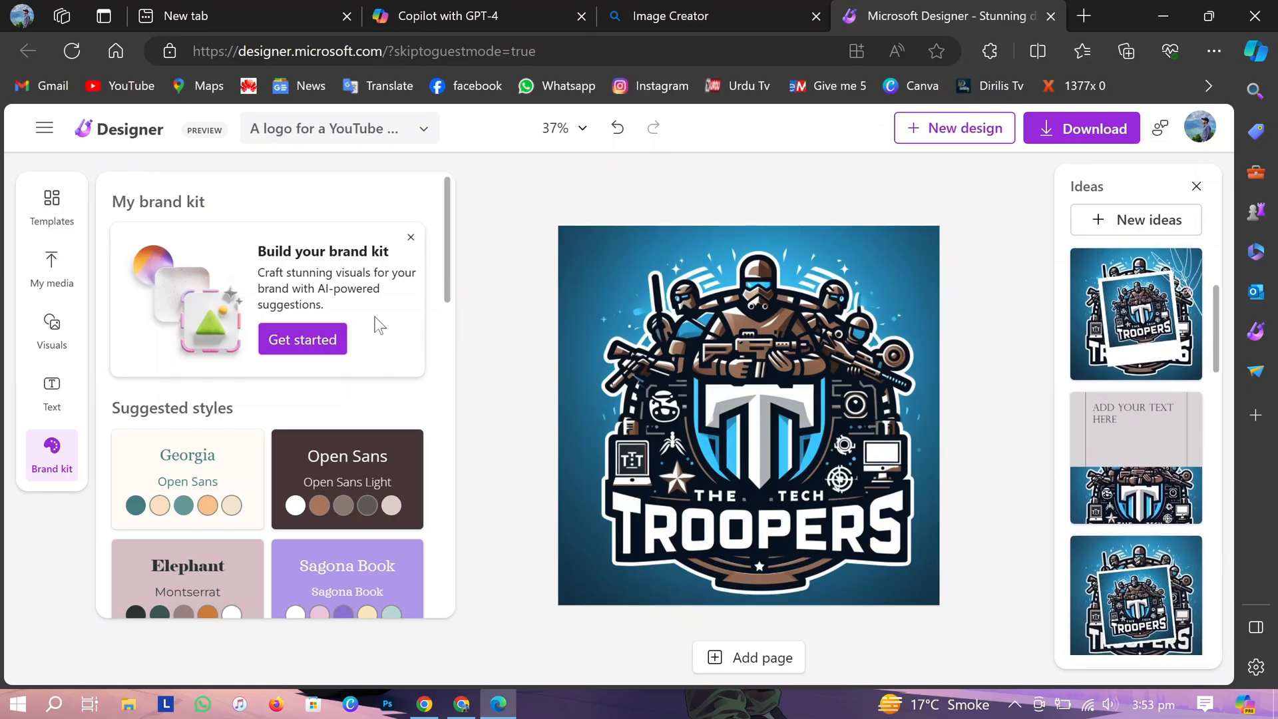